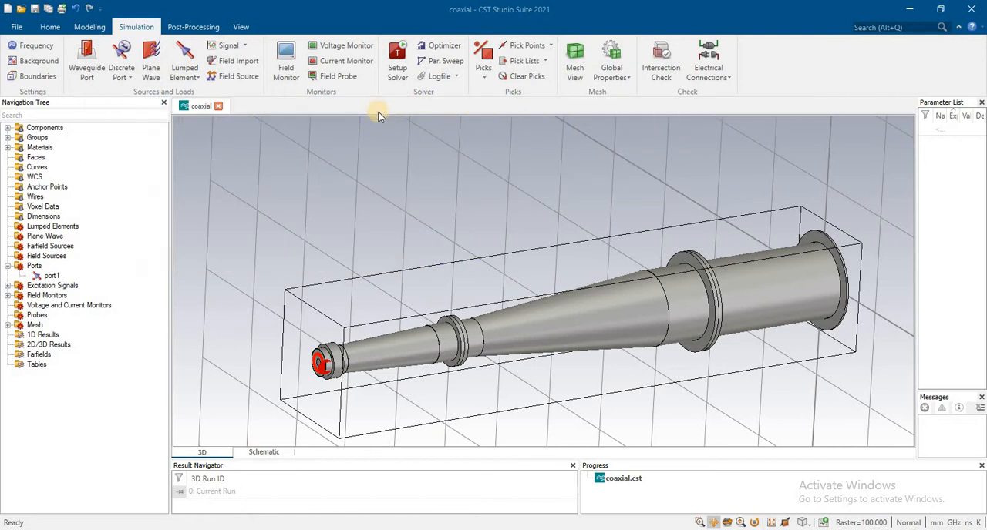
mouse_move(603, 490)
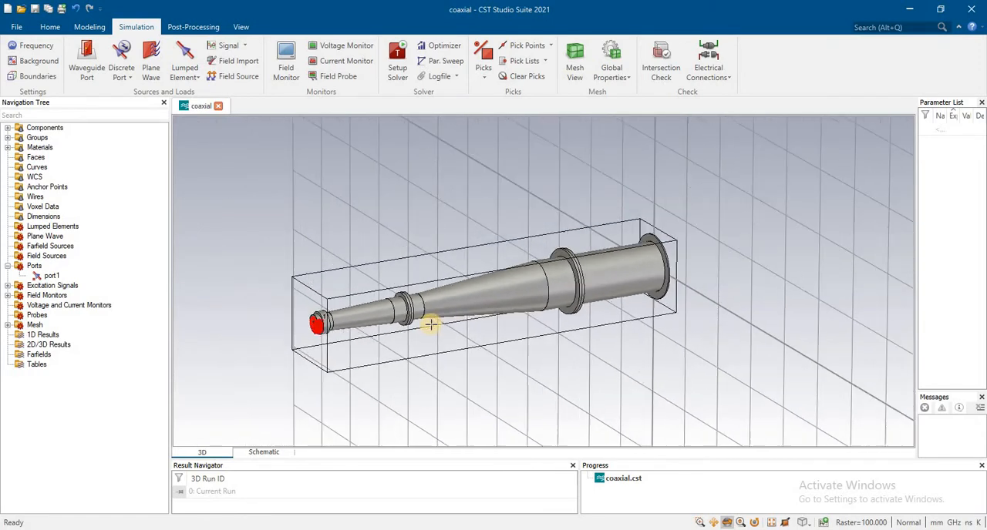
left_click_drag(429, 324, 578, 313)
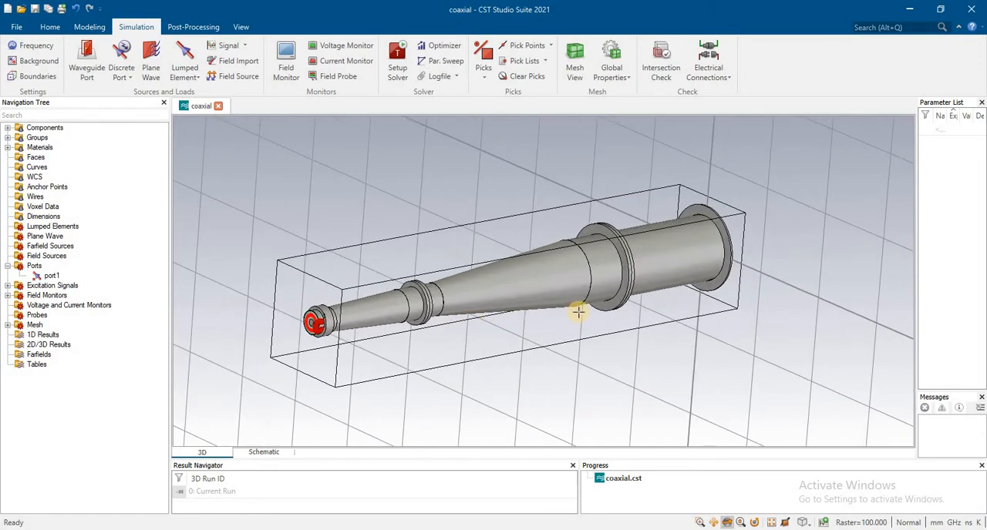
left_click_drag(578, 313, 537, 314)
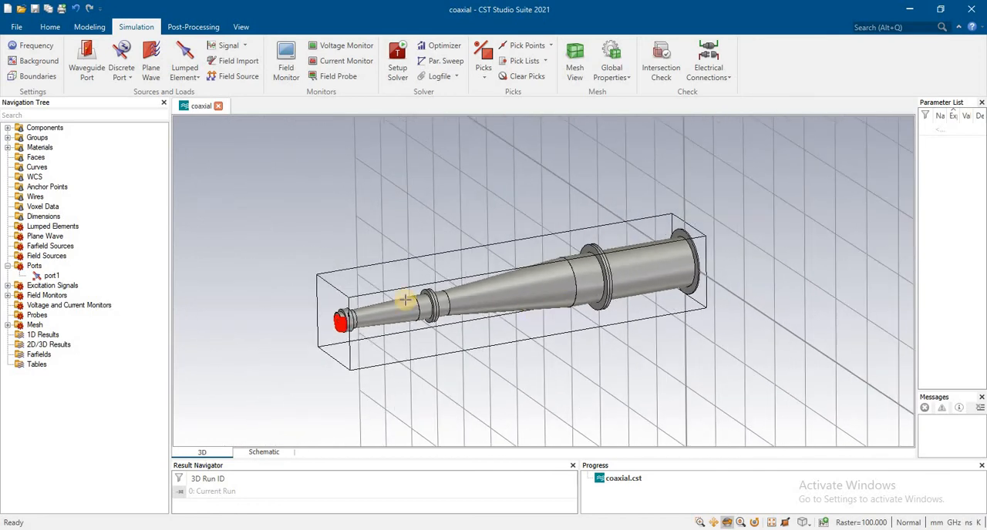
left_click_drag(404, 301, 435, 316)
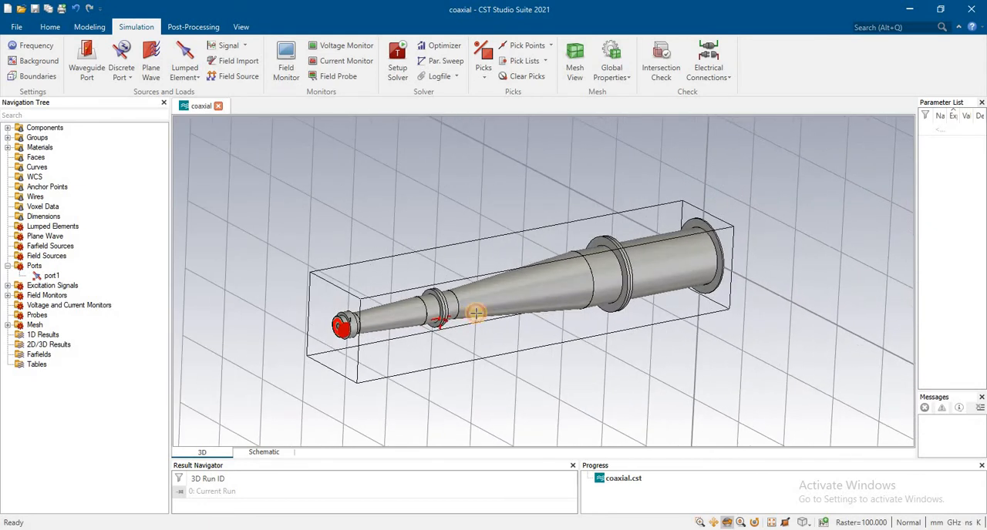
left_click_drag(475, 315, 535, 325)
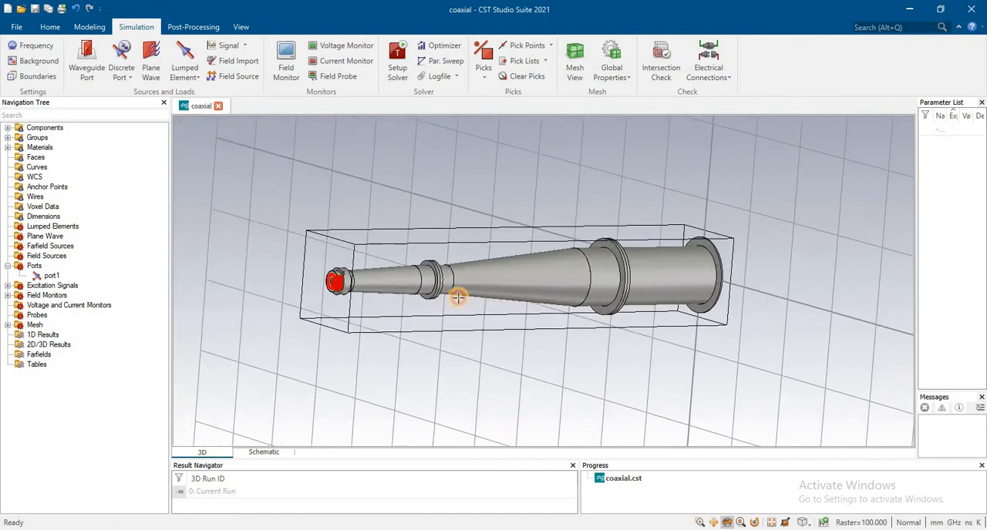
left_click_drag(459, 299, 404, 299)
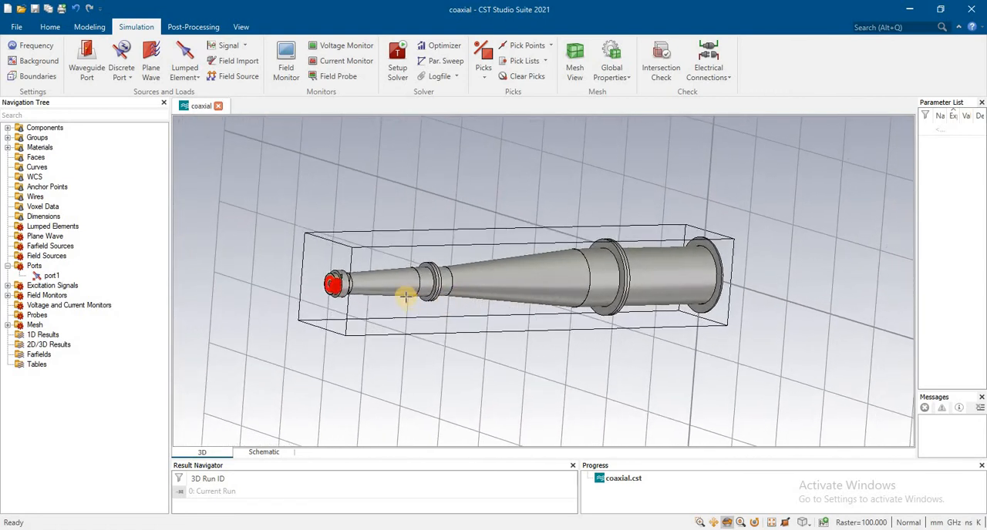